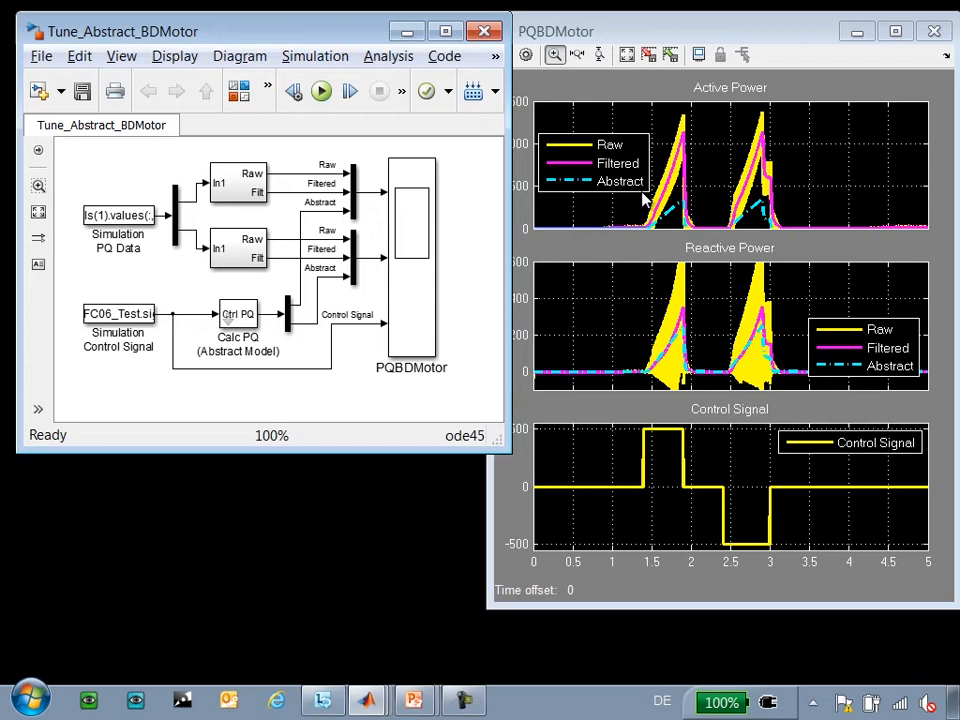
mouse_move(648, 108)
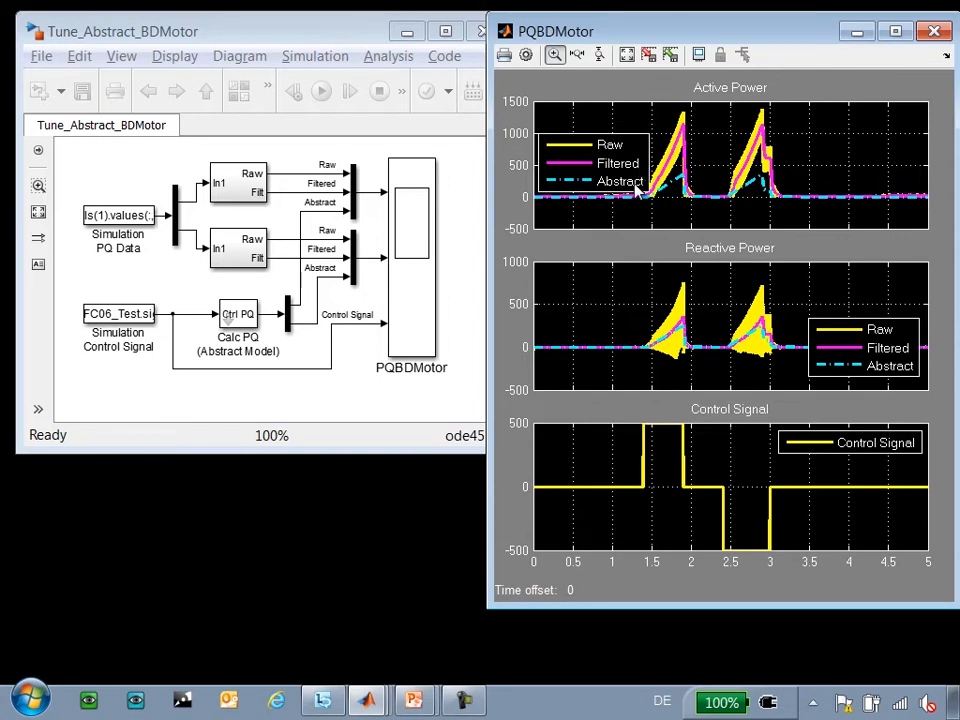
mouse_move(604, 396)
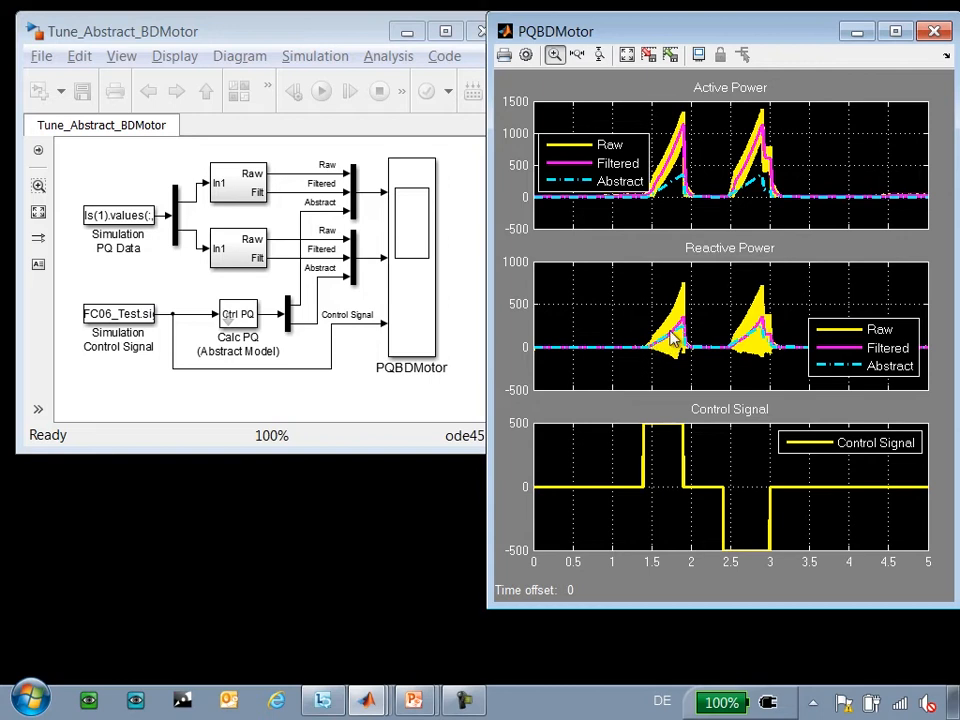
mouse_move(750, 164)
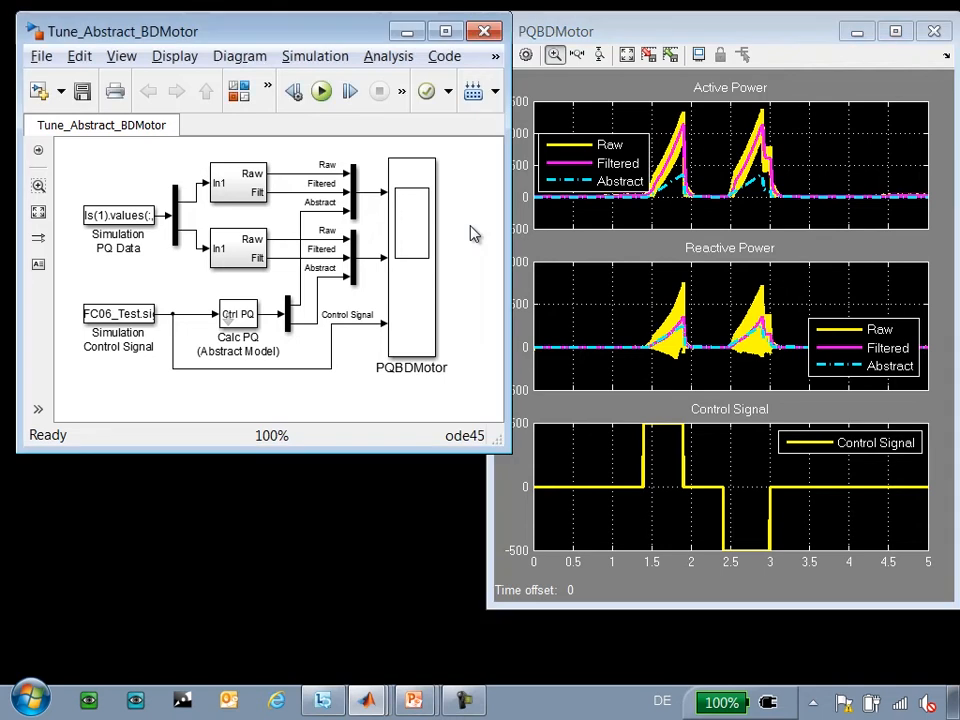
Review the Calc PQ block's mask parameters, then switch to the Tune_Abstract_BDMotor_SDO model.
double_click(238, 320)
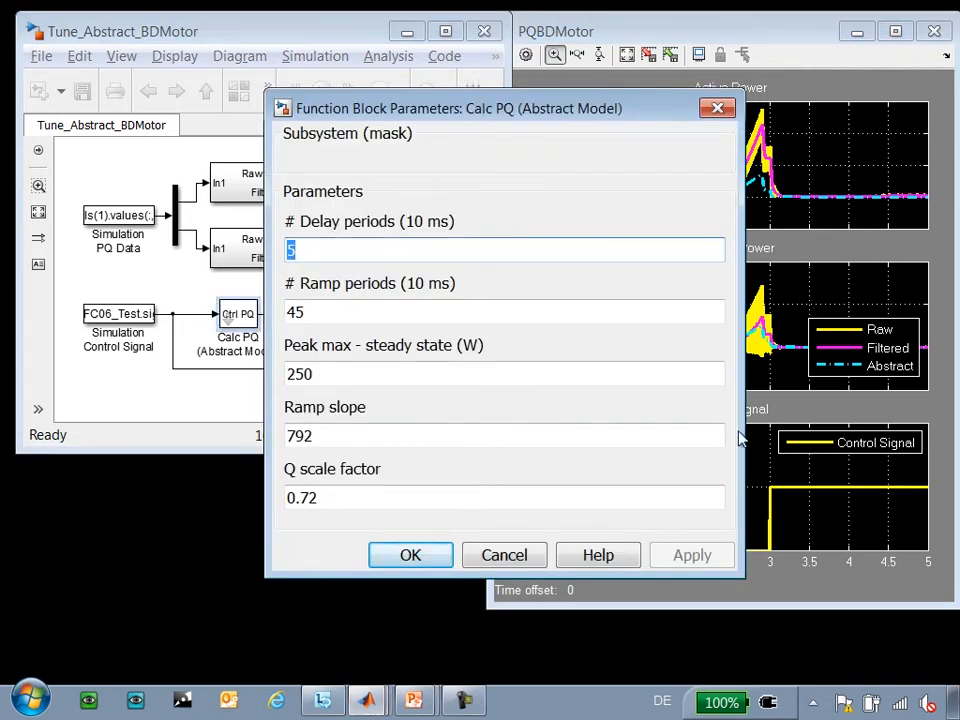
click(504, 556)
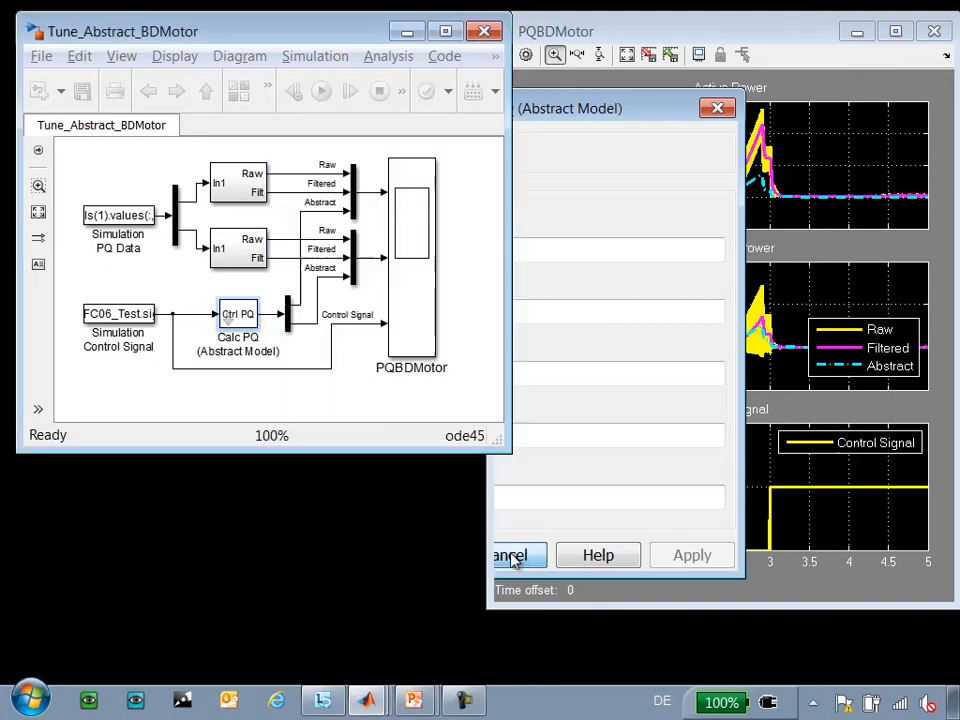
click(514, 556)
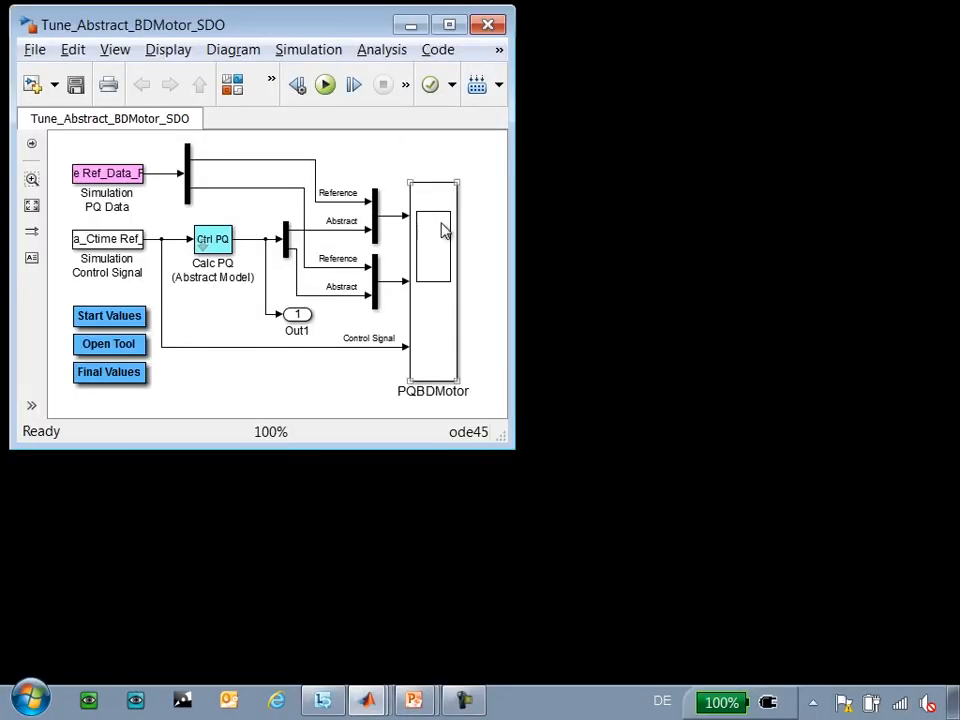
Run the tuning model and view abstract vs. reference power on the PQBDMotor scope.
click(324, 84)
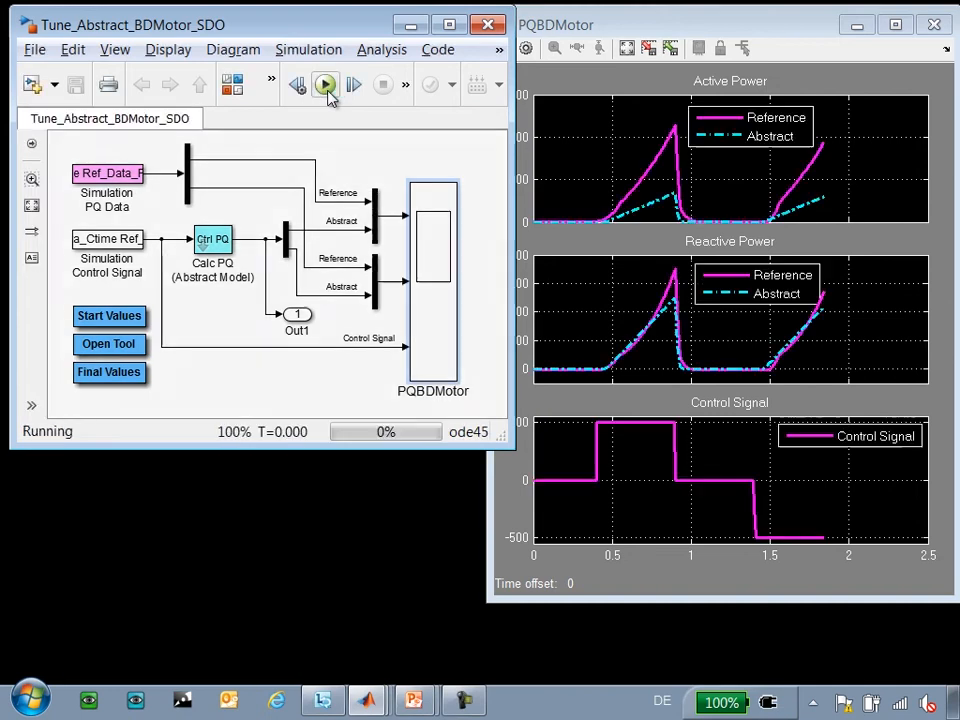
click(324, 84)
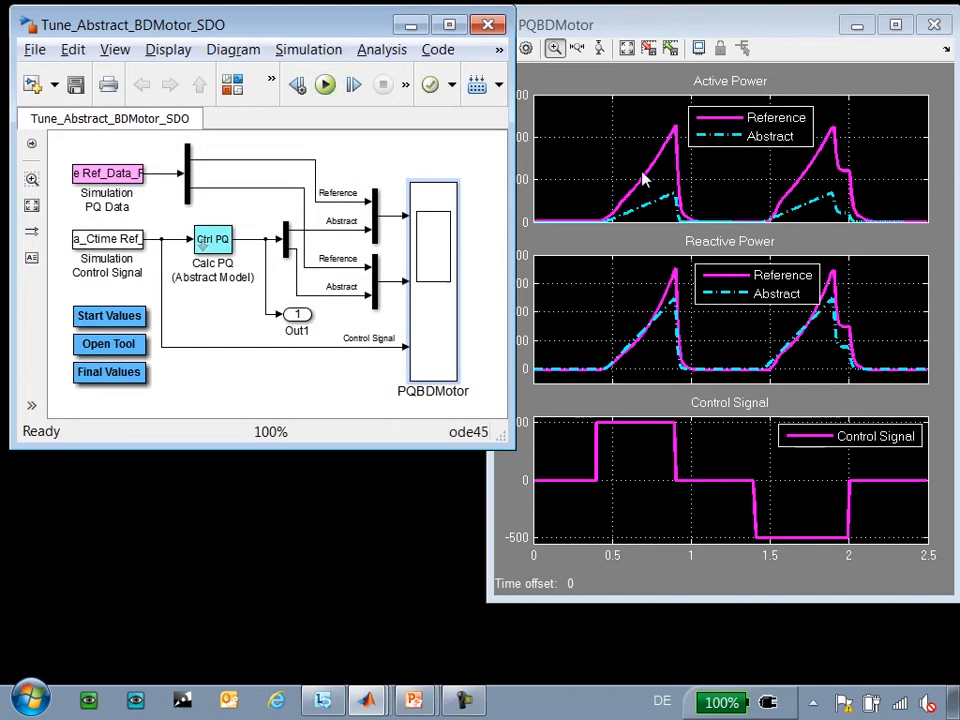
mouse_move(662, 156)
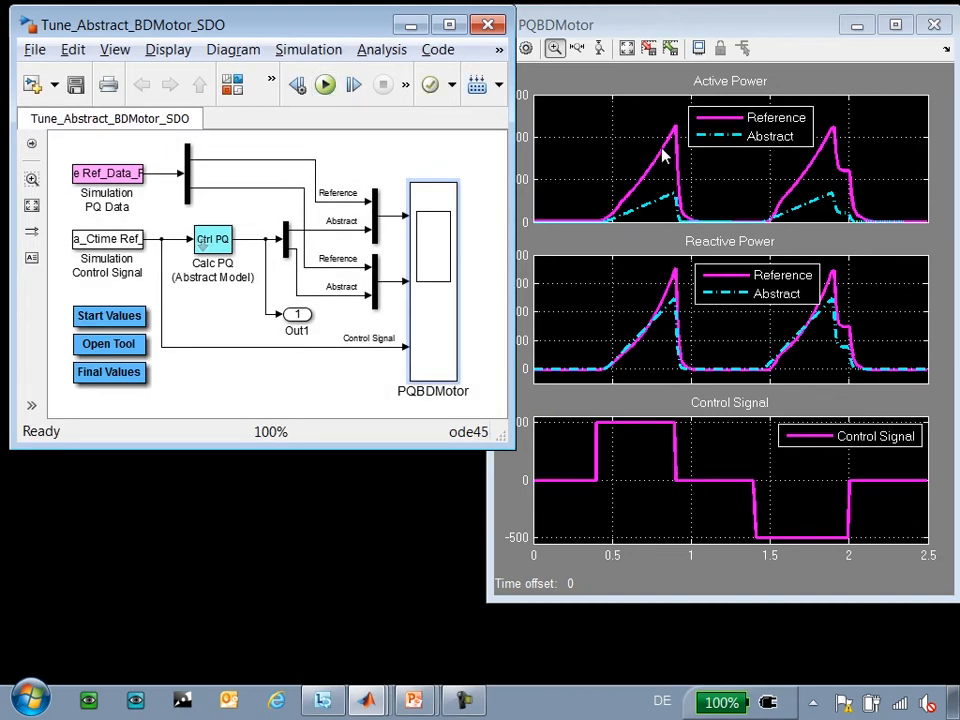
mouse_move(242, 318)
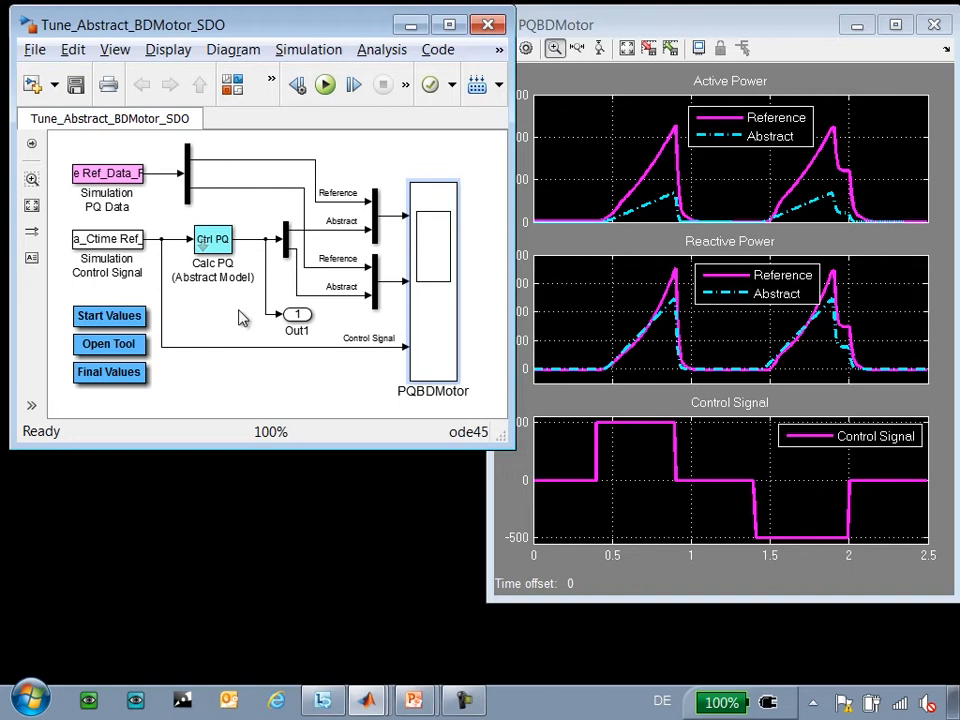
double_click(212, 244)
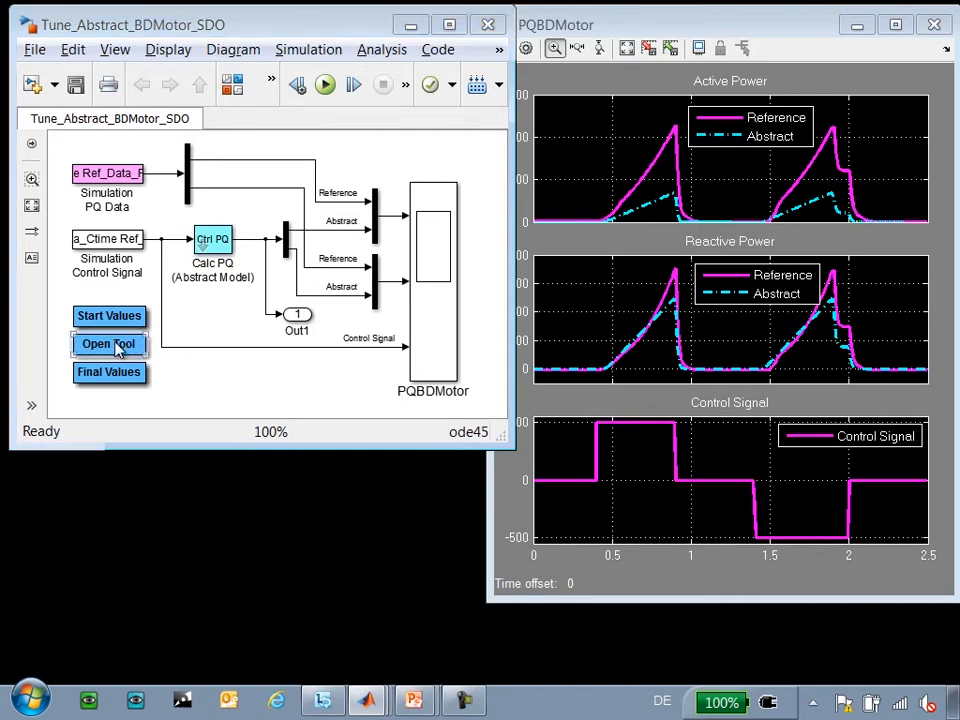
Load the estimation project and plot the Test 1 reference P and Q output data.
click(108, 344)
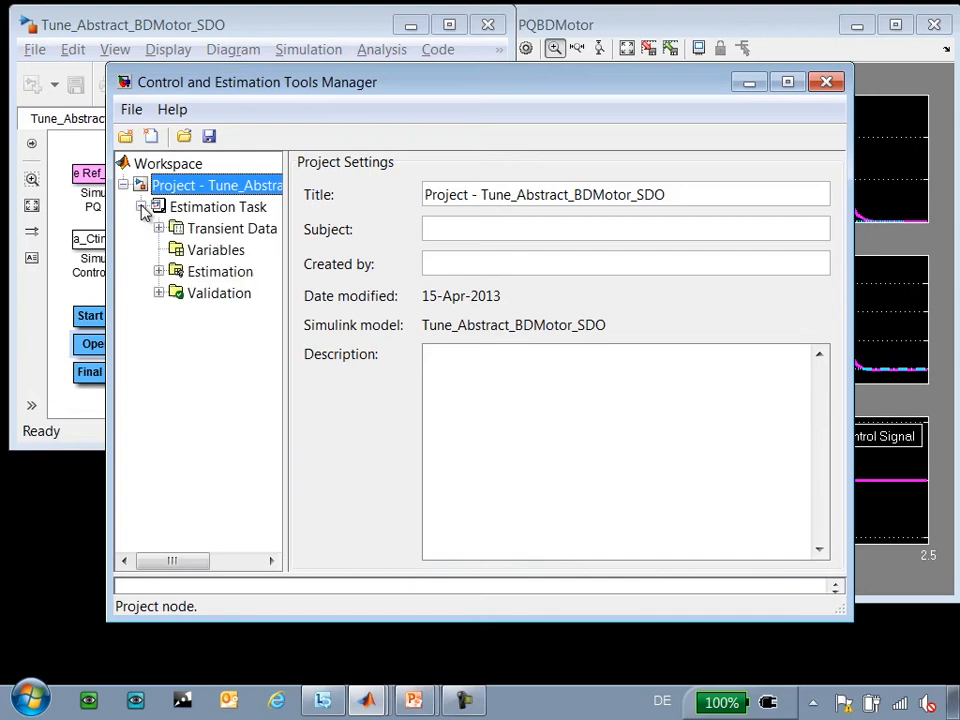
click(158, 228)
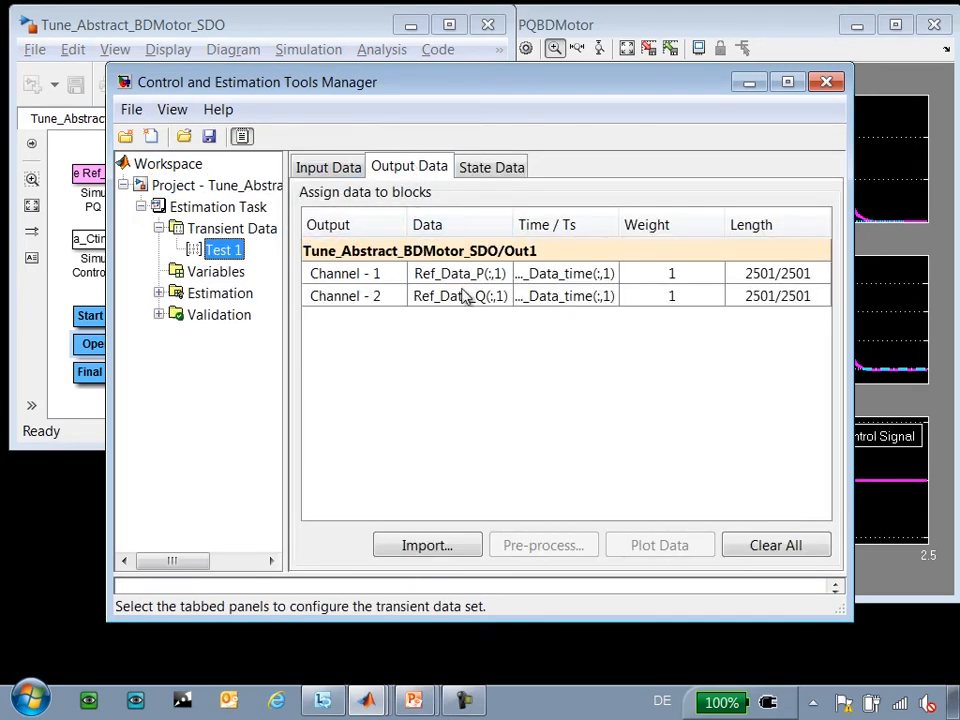
click(460, 296)
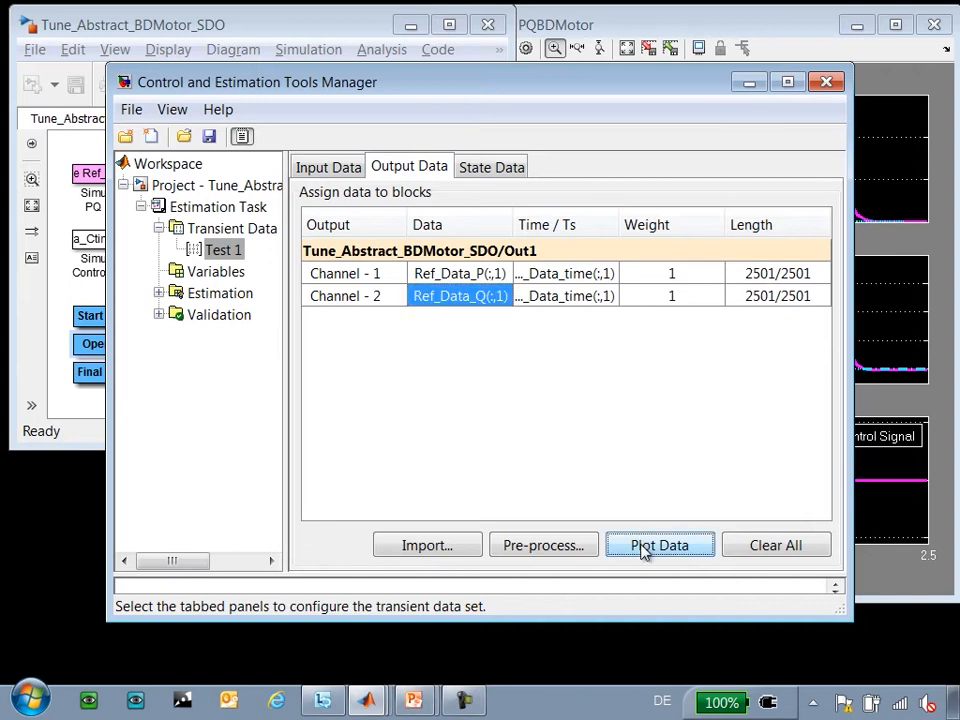
click(658, 544)
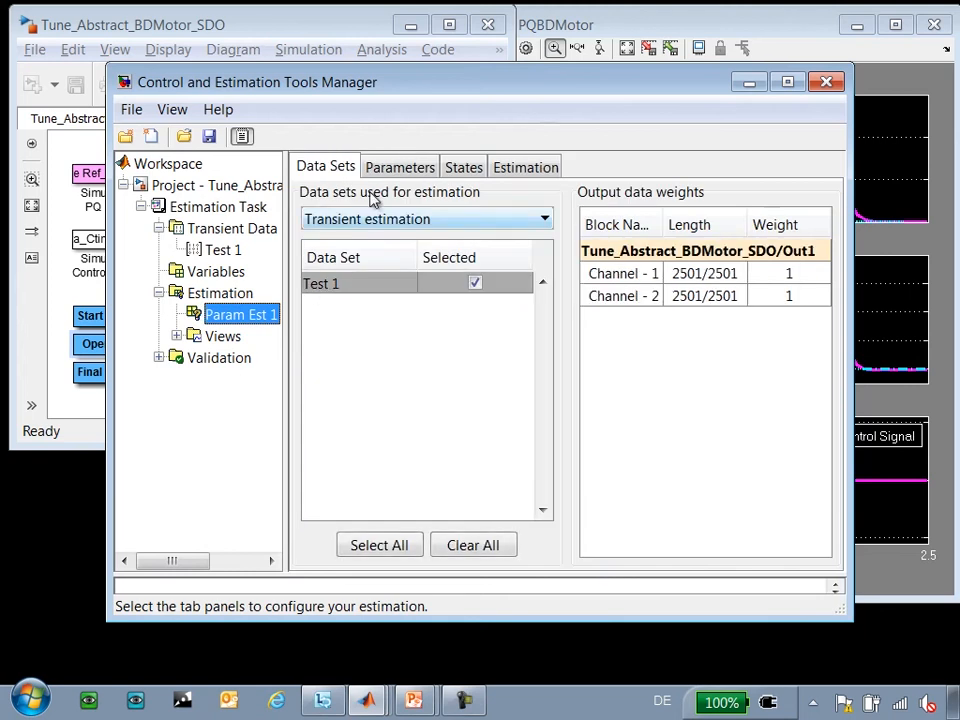
Confirm q_scaling, slope and step_down are marked for estimation in Param Est 1.
click(400, 166)
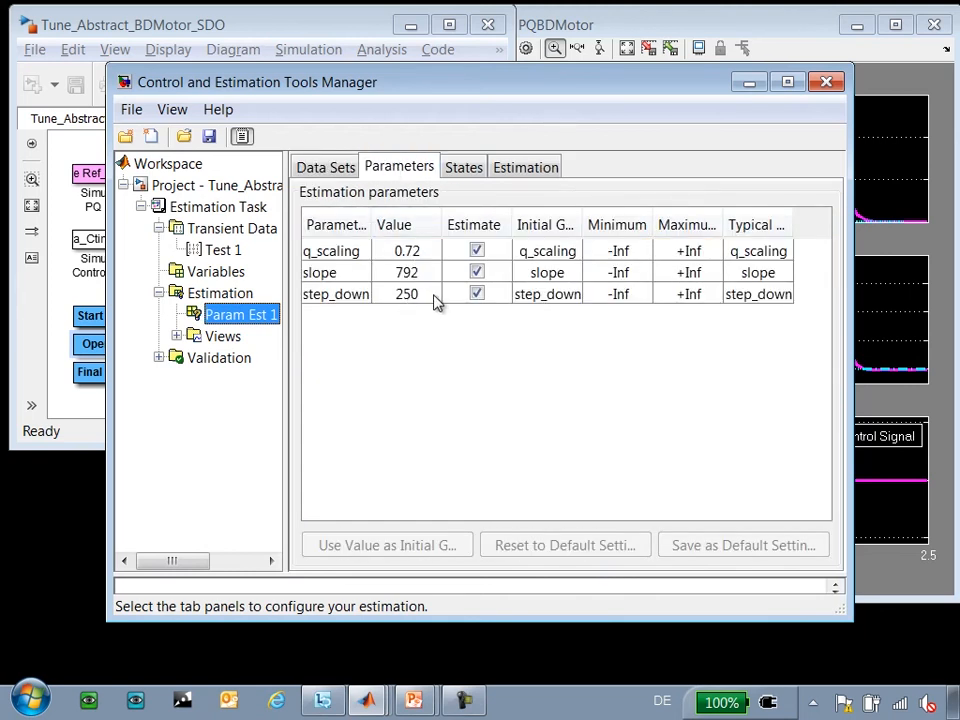
click(524, 166)
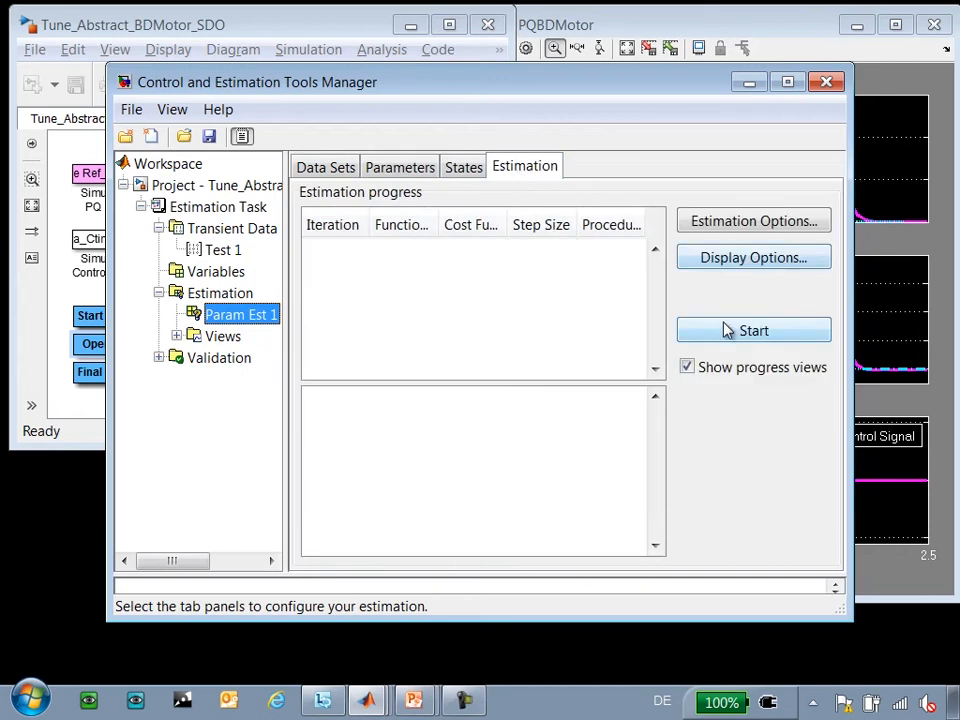
Start the parameter estimation so the model re-simulates with candidate values.
click(752, 330)
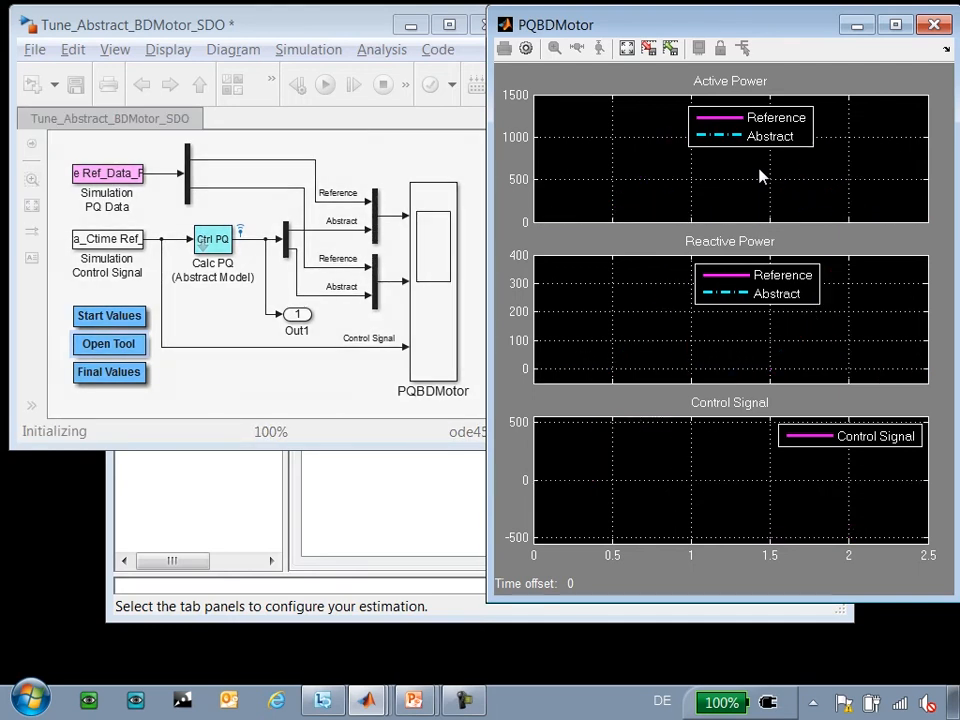
mouse_move(504, 256)
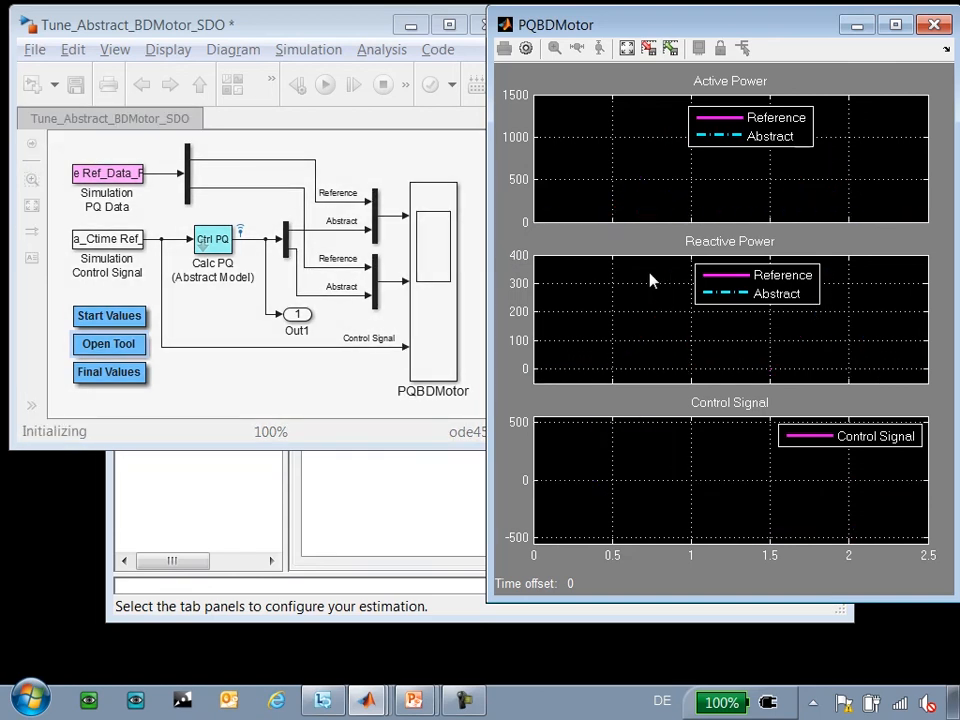
mouse_move(504, 402)
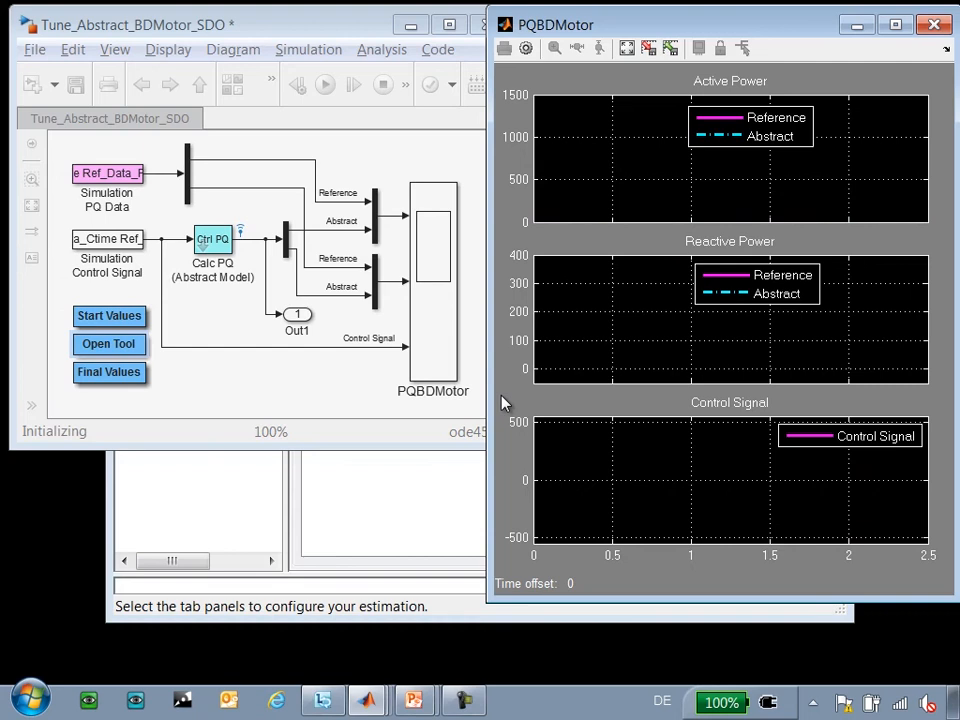
mouse_move(296, 400)
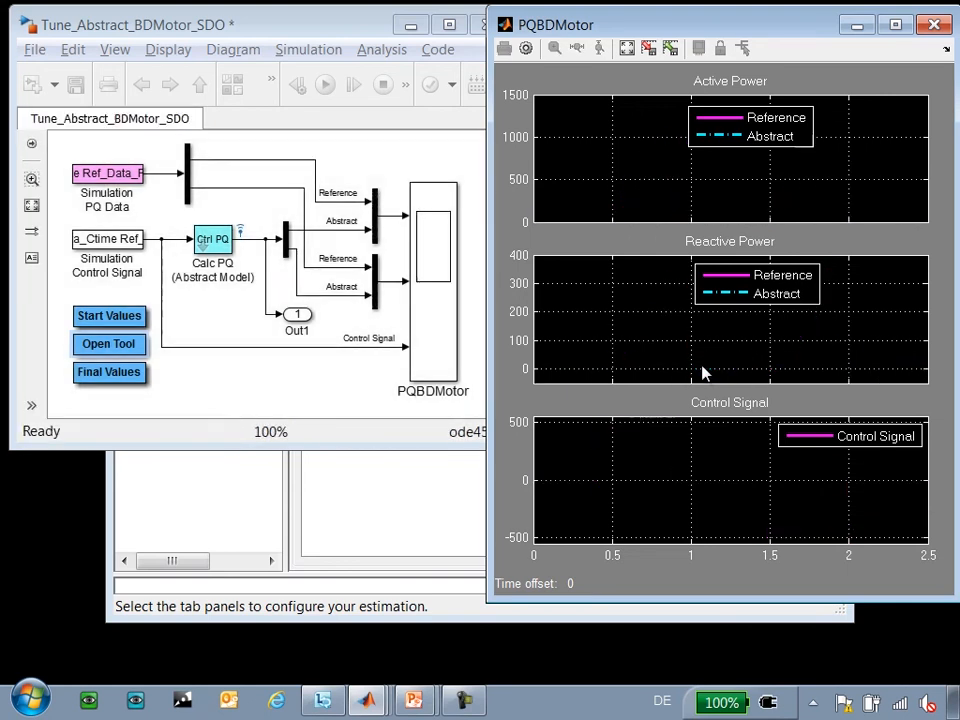
mouse_move(716, 144)
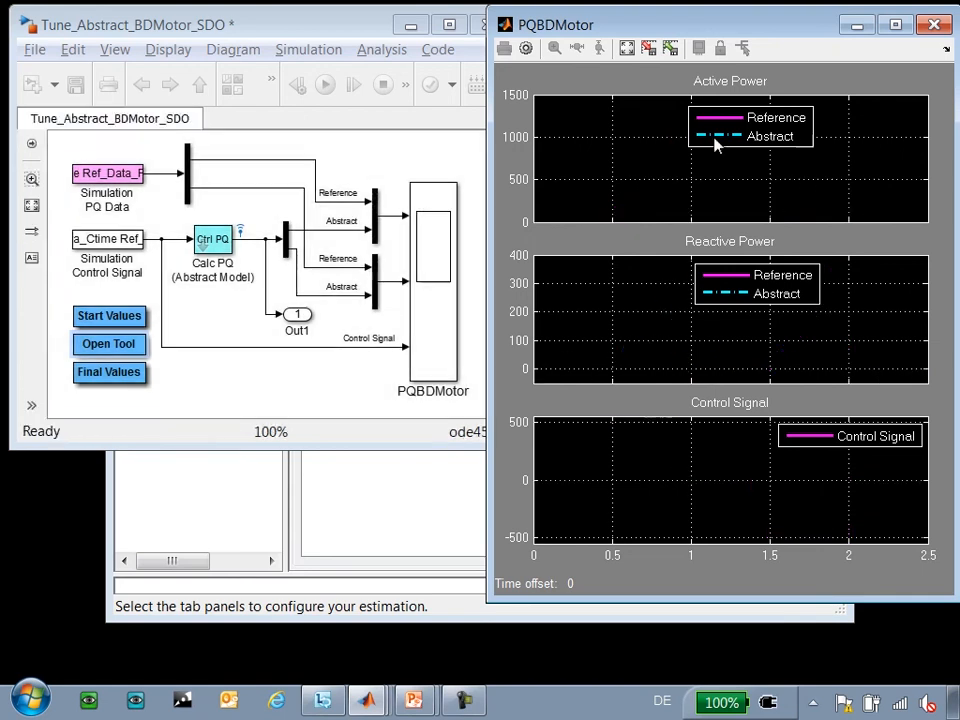
Let estimation iterate while the scope's abstract power traces converge on the reference.
click(324, 84)
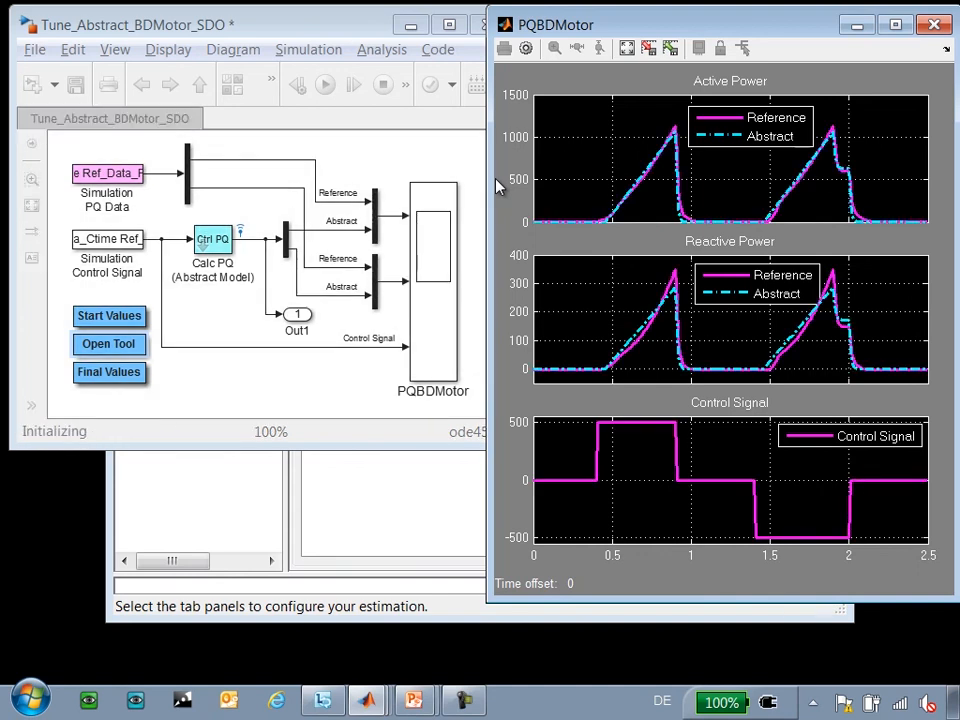
click(556, 48)
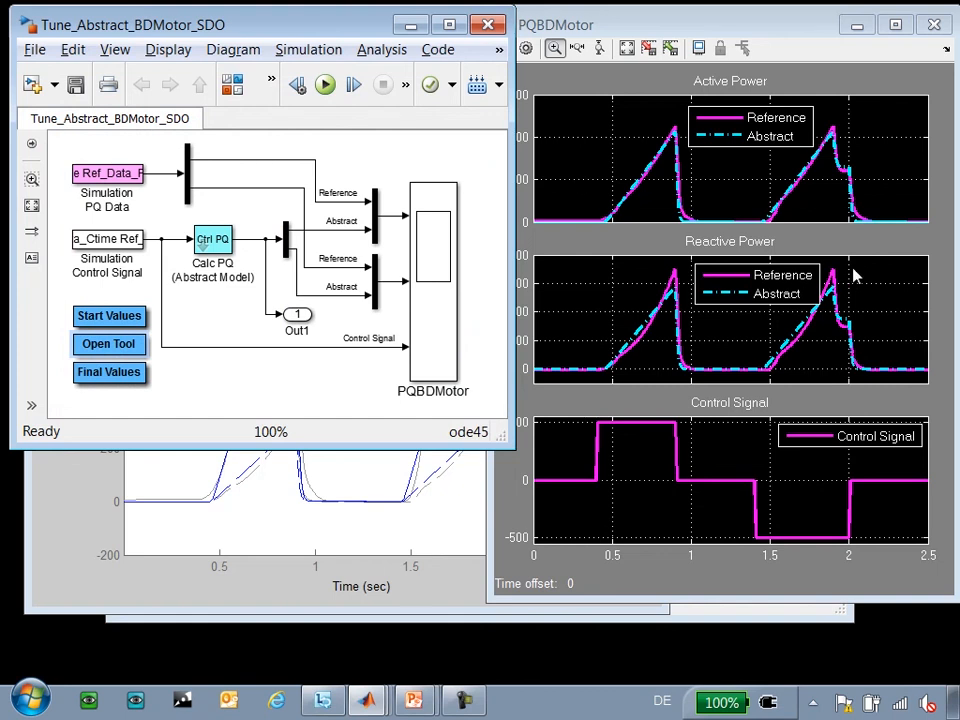
mouse_move(728, 324)
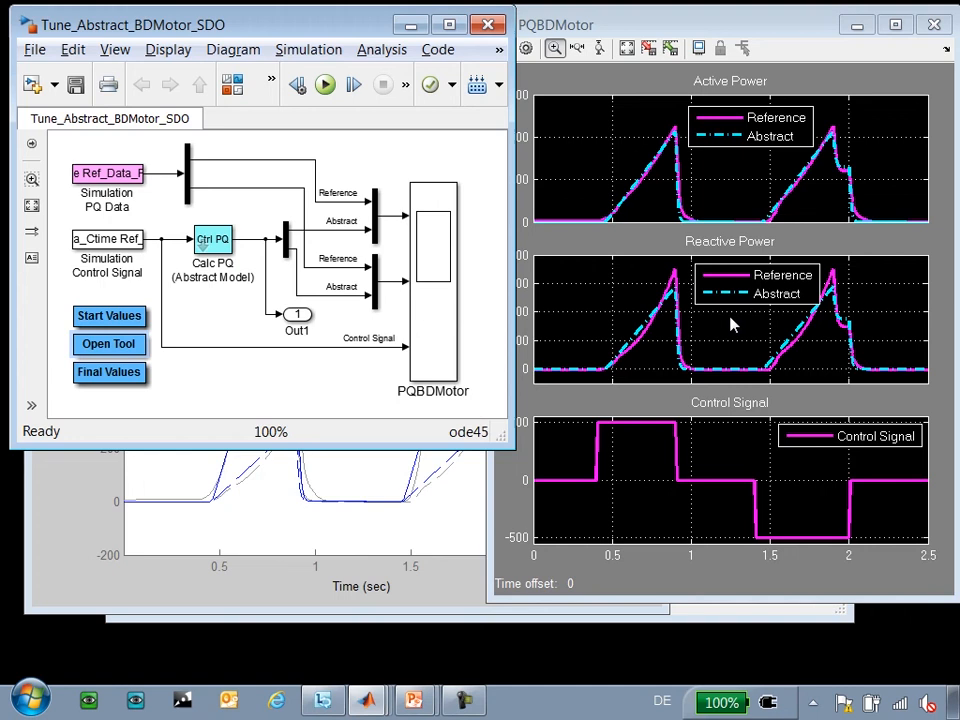
mouse_move(792, 660)
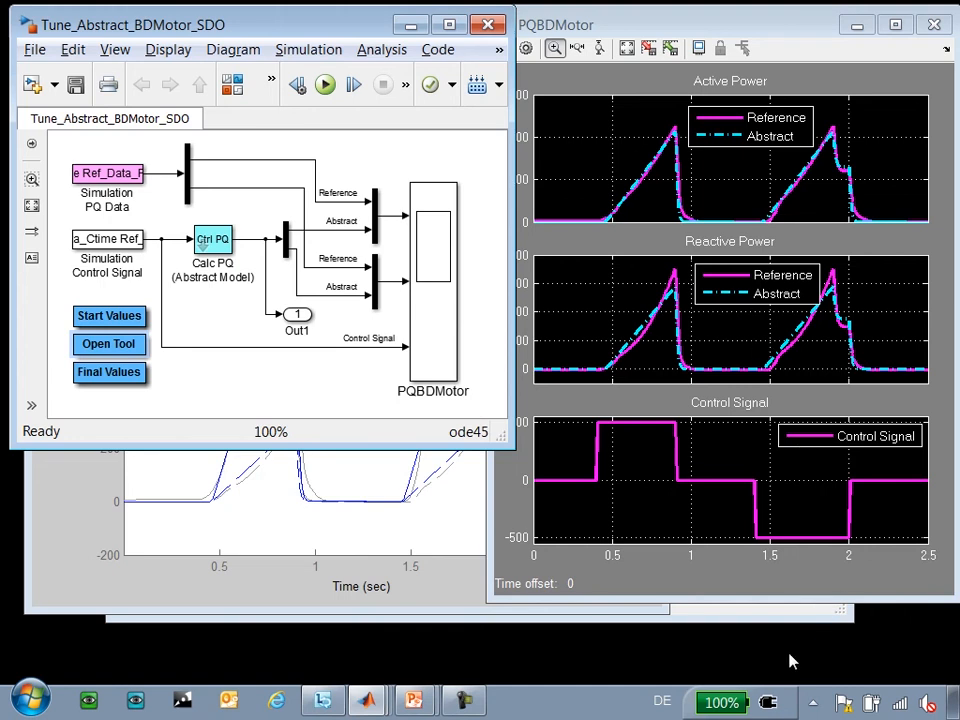